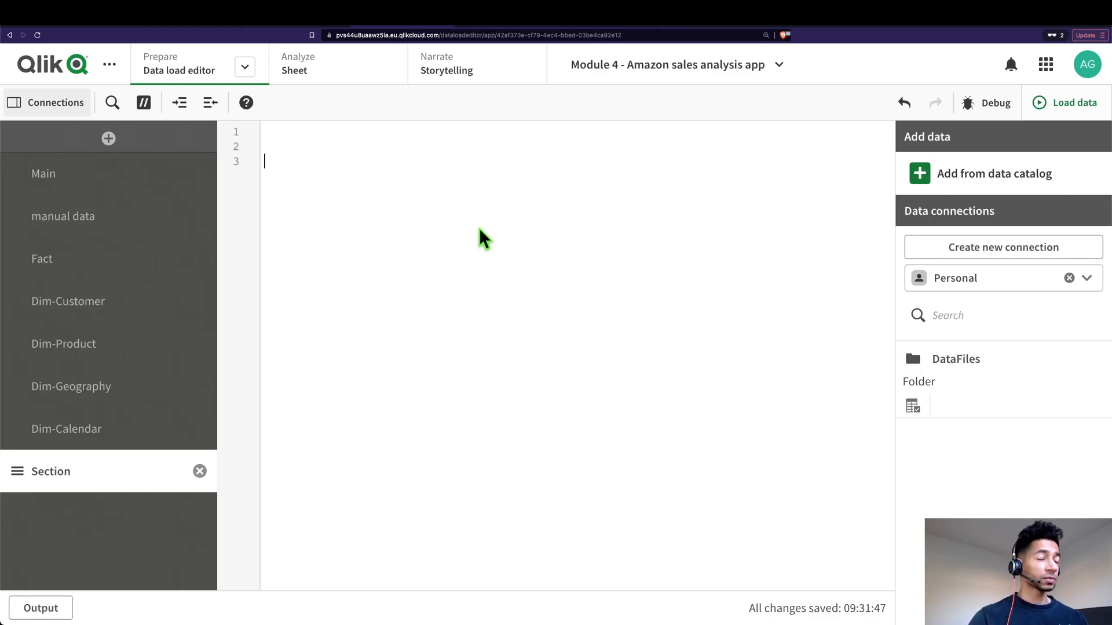
mouse_move(475, 245)
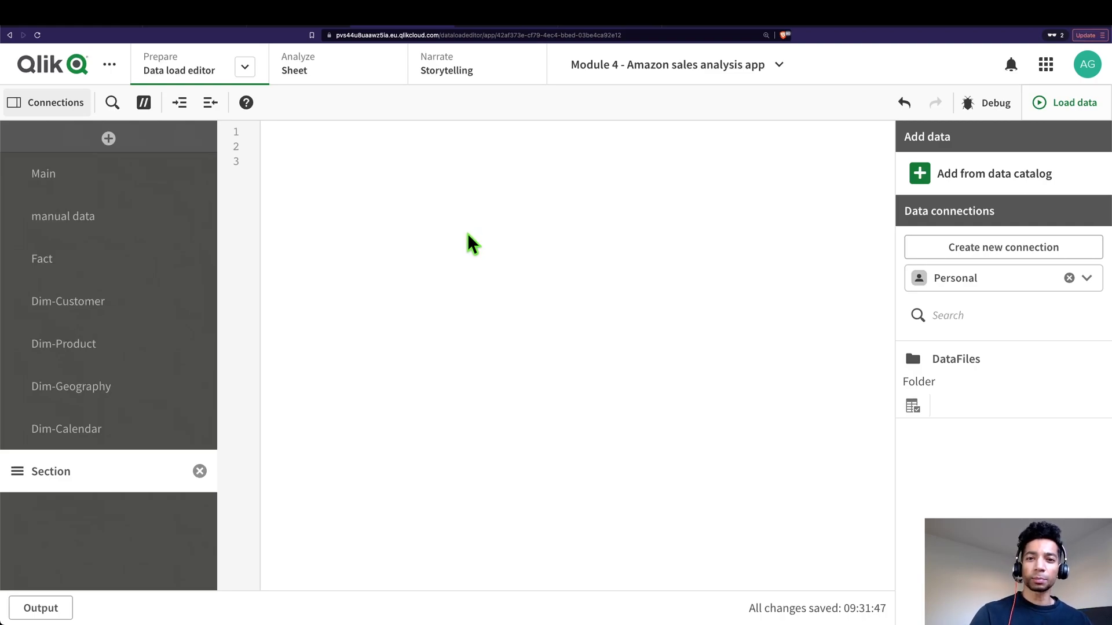
Step: Define color_red '#ff0000' and color_2 '#ff6600' with let statements in the script, then reload the data
left_click(279, 161)
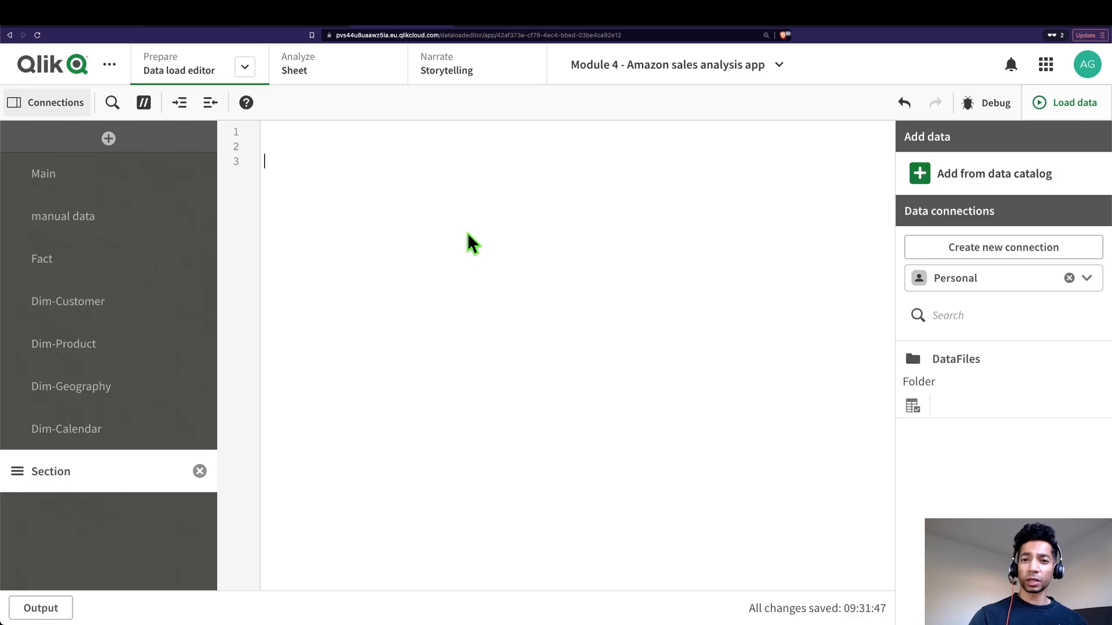
mouse_move(616, 30)
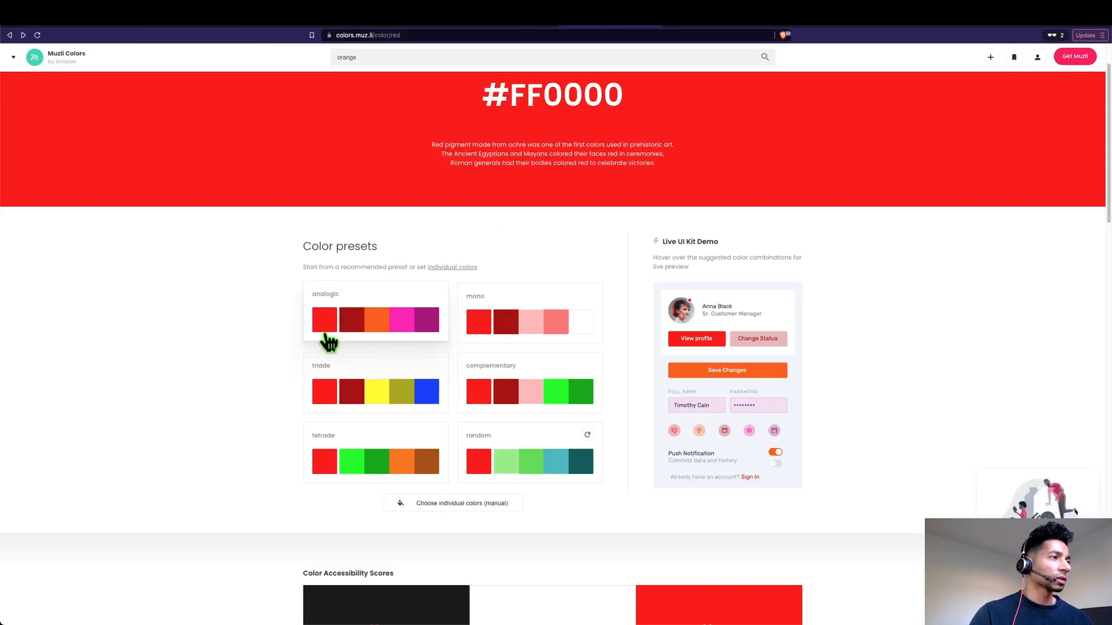
mouse_move(402, 330)
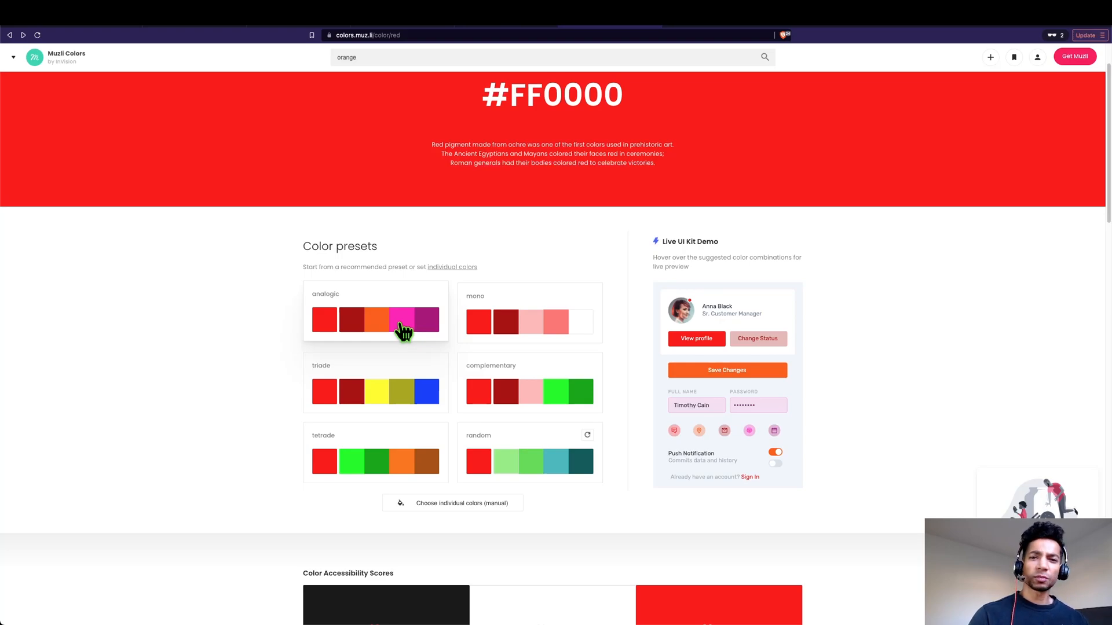
mouse_move(522, 180)
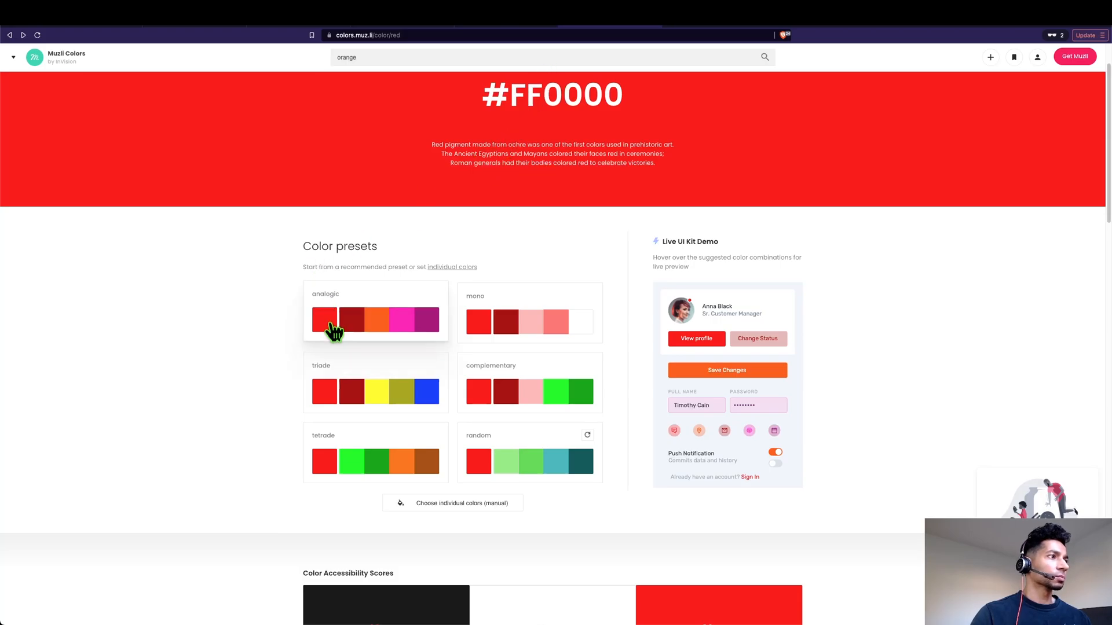
left_click(322, 320)
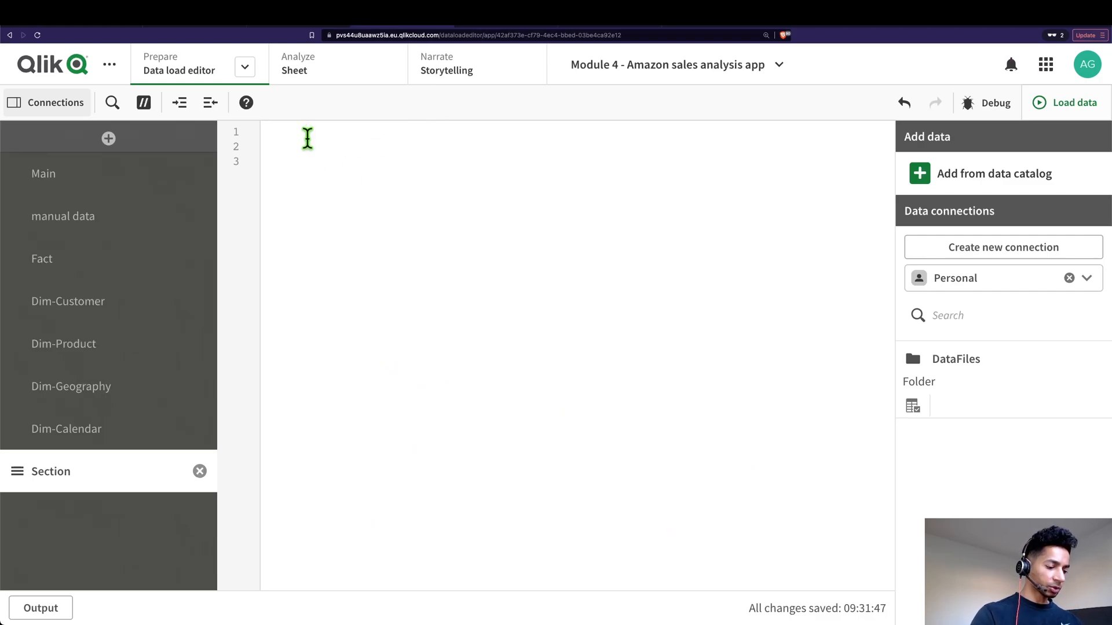
type("let color_re")
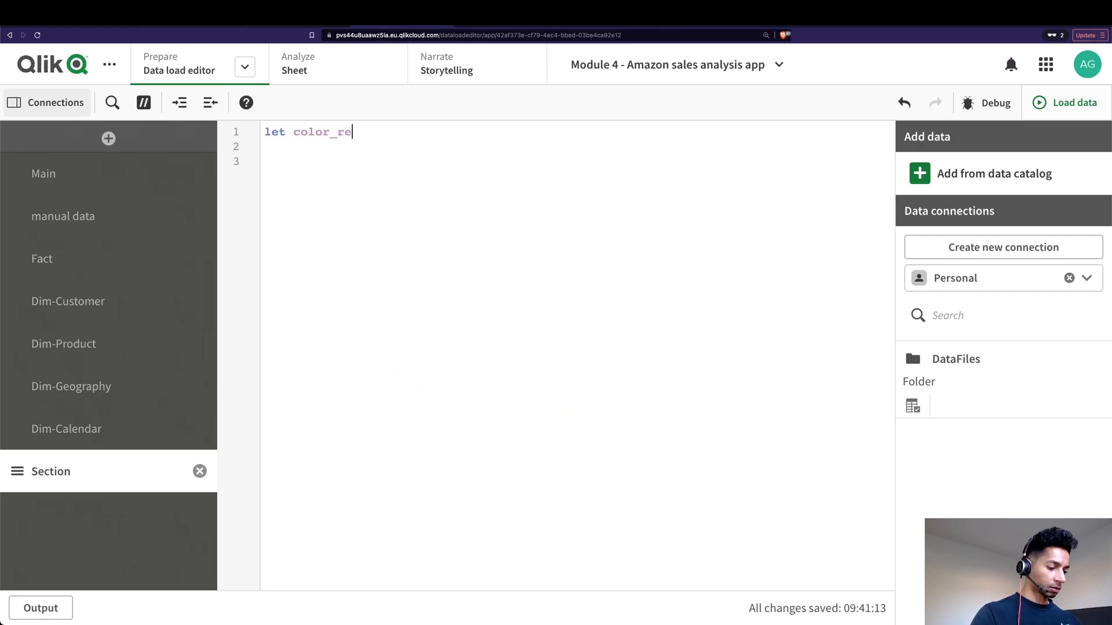
type("d =")
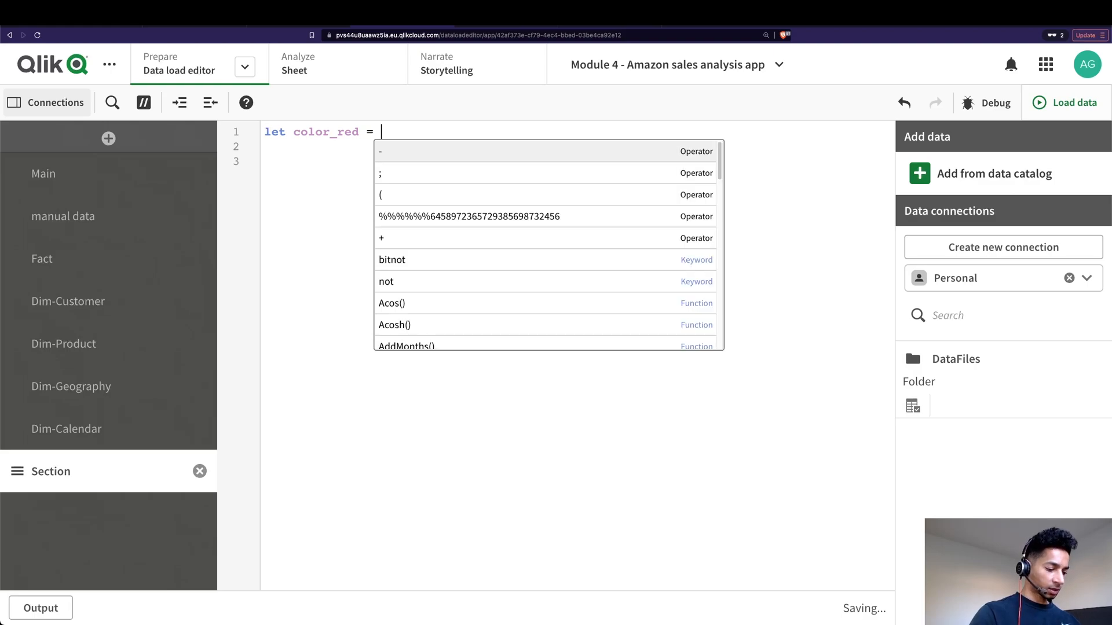
type("'#ff0000'")
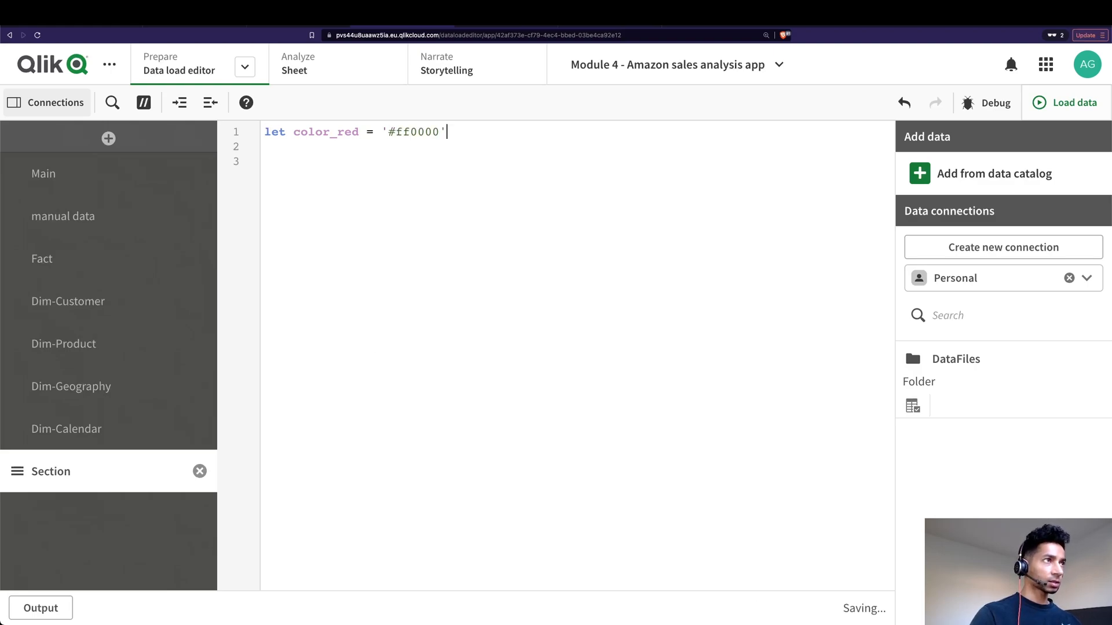
type(";")
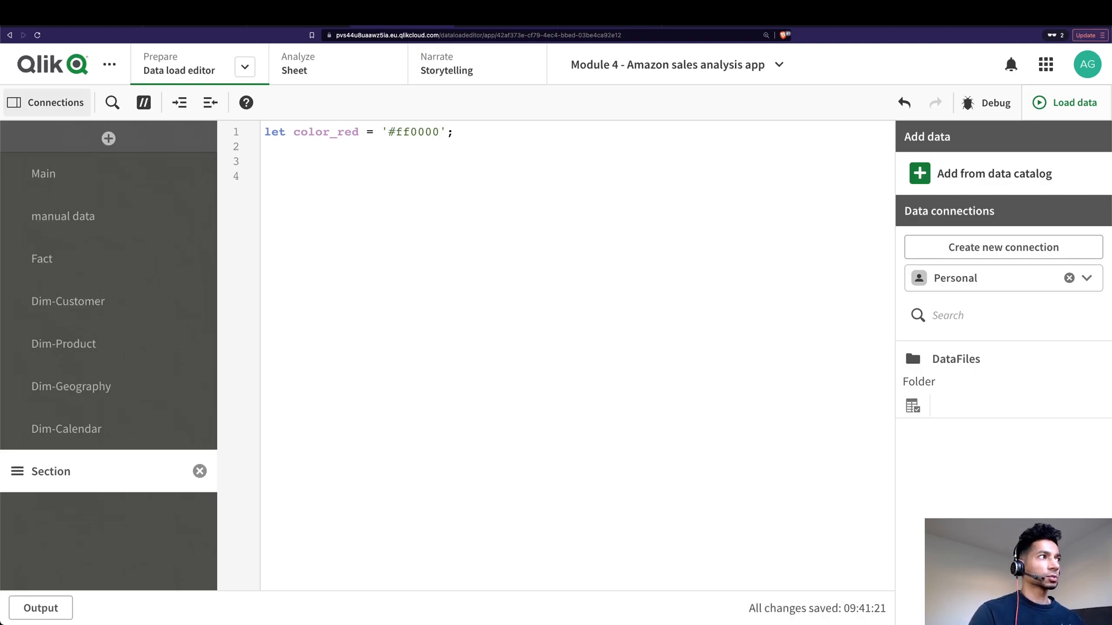
mouse_move(592, 29)
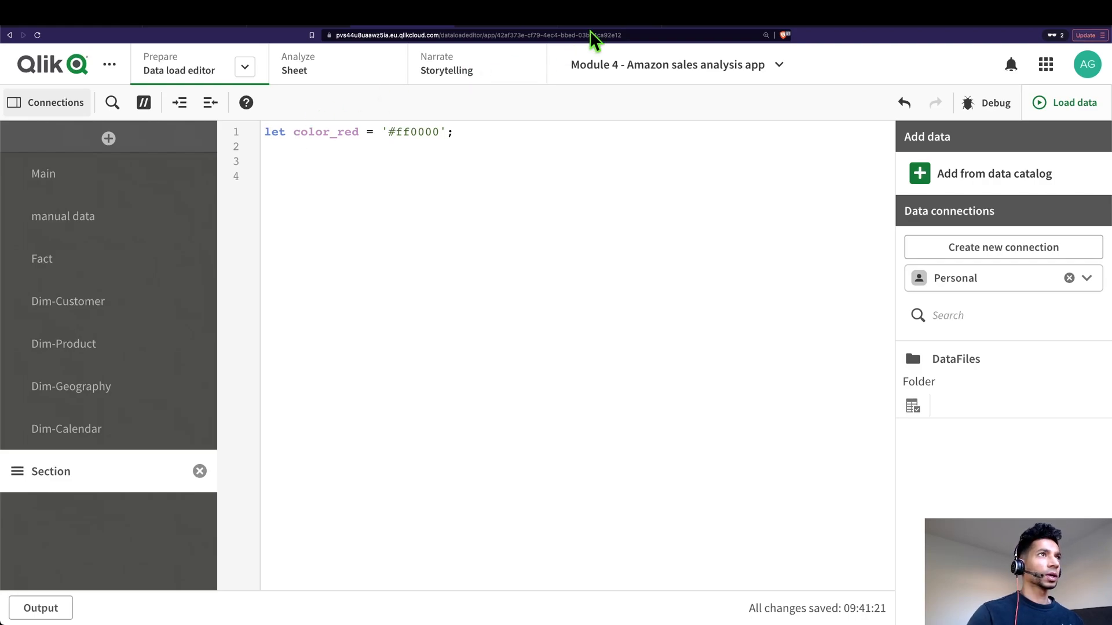
type("let color_2 = '#ff6600';")
type("let color_3 = '#ff00bf';")
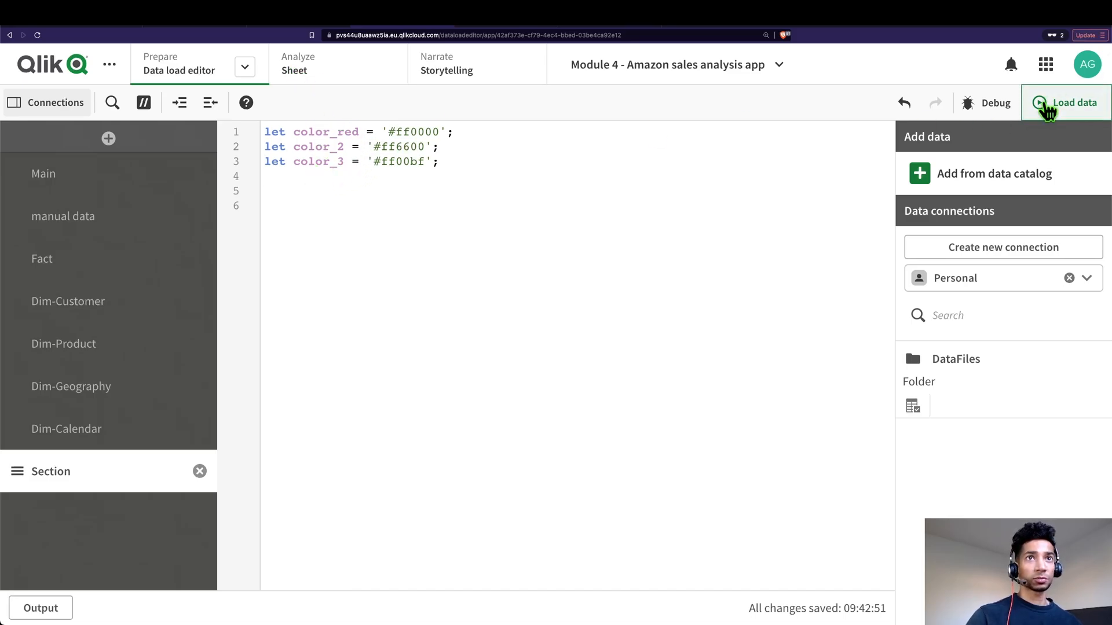
left_click(1065, 102)
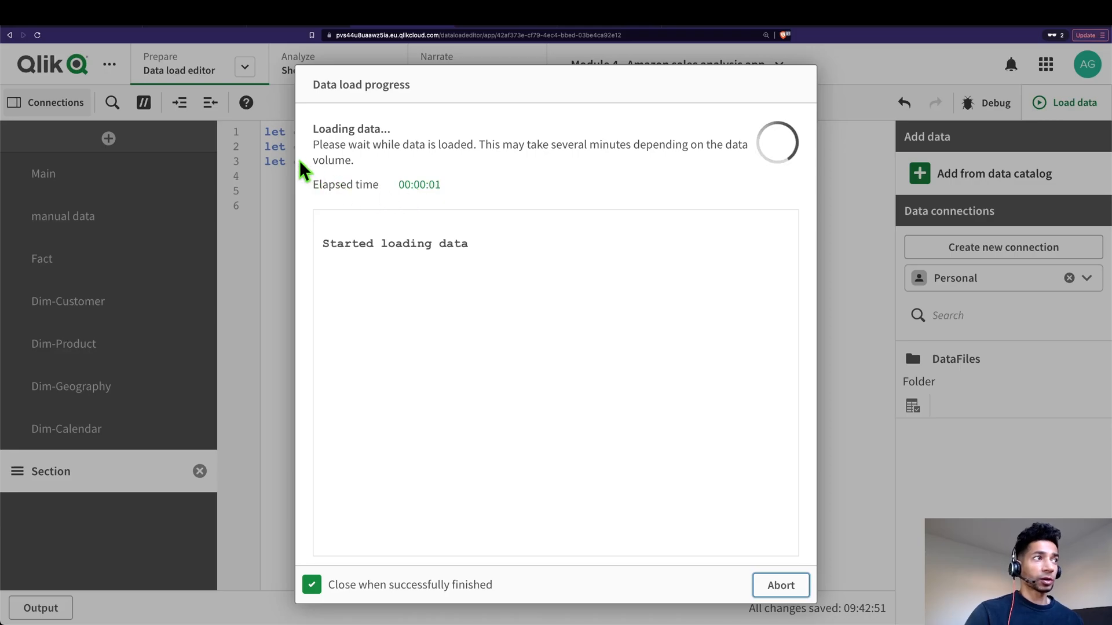
mouse_move(457, 101)
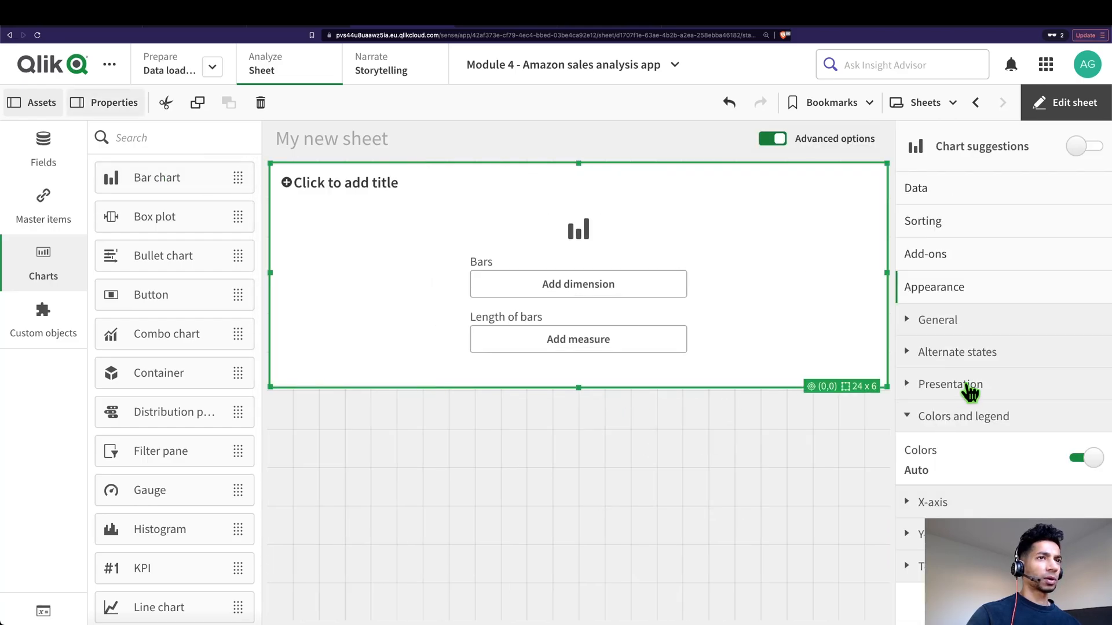
Step: Give the bar chart a Country dimension and a Sum(SalesAmount) measure, then make it taller
left_click(915, 188)
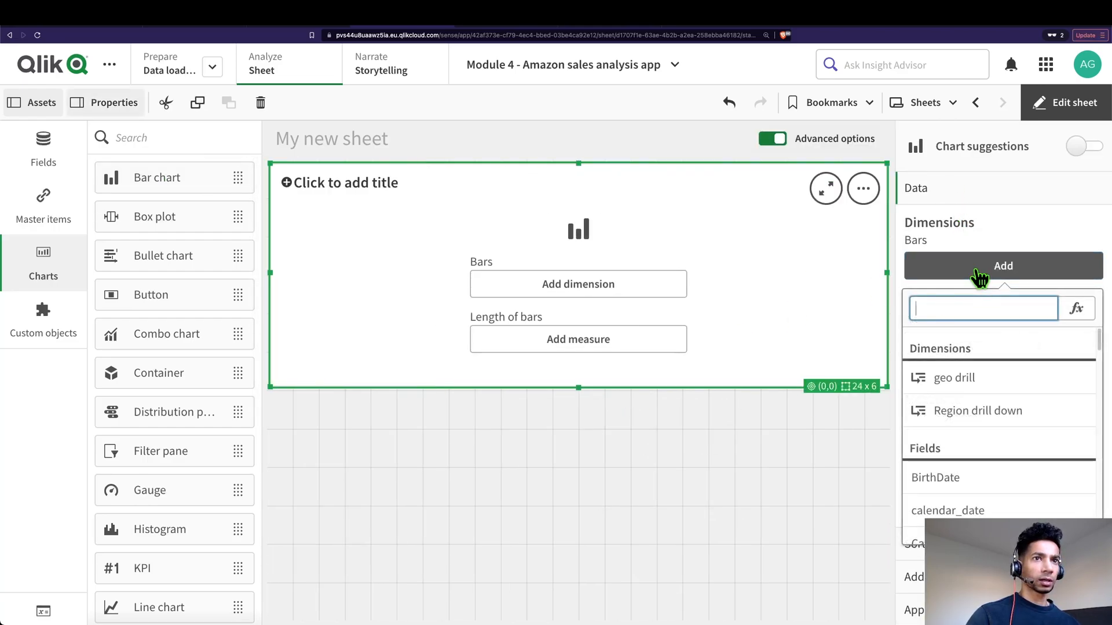
type("coun")
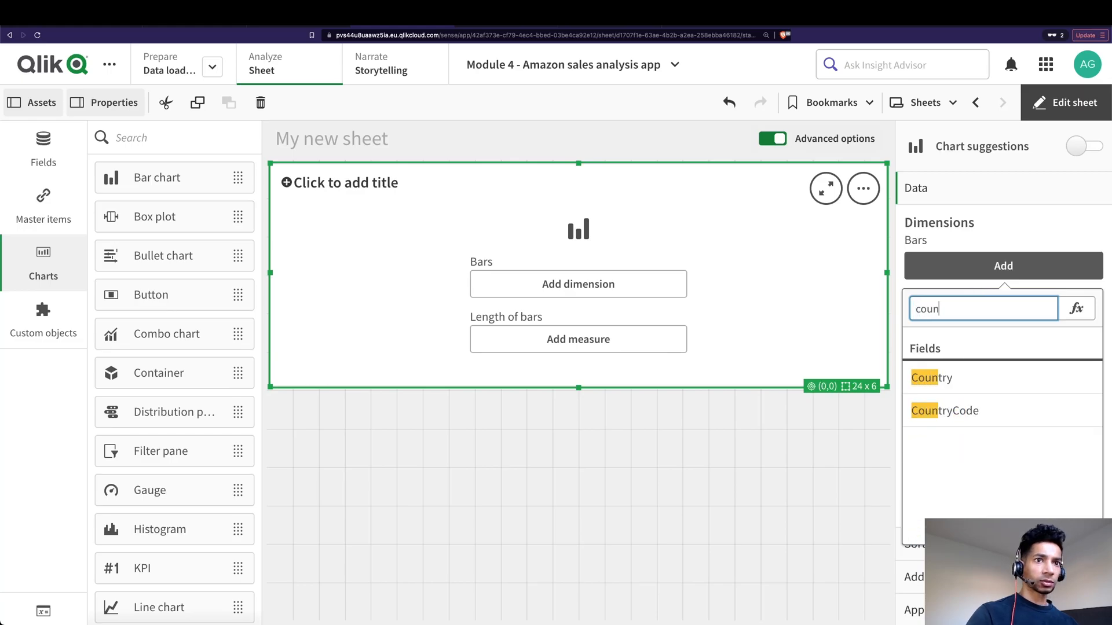
left_click(931, 377)
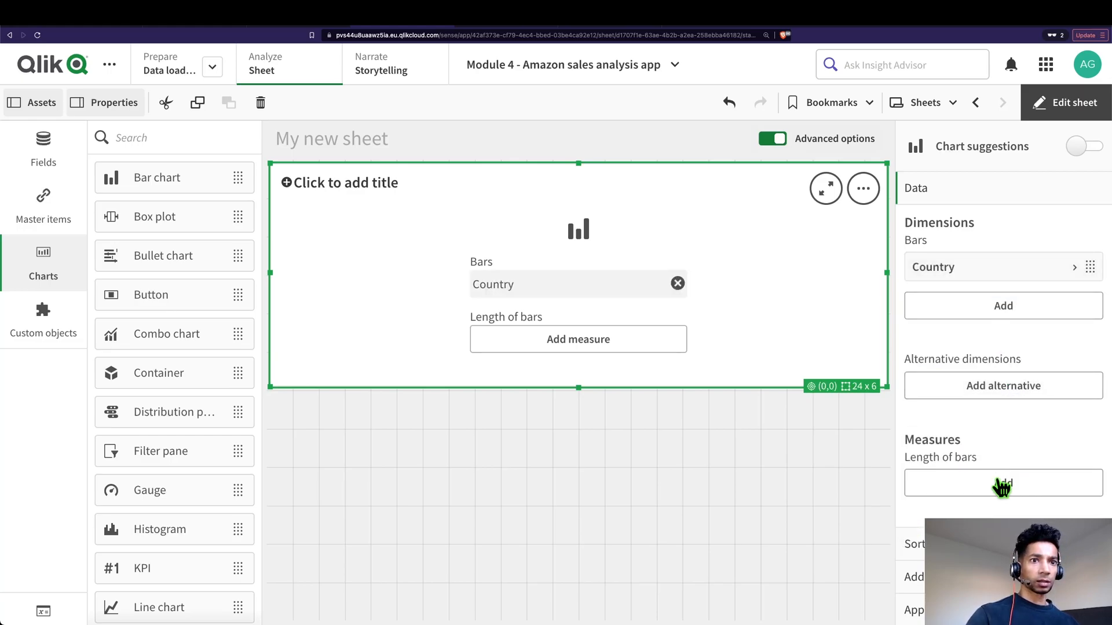
type("sa")
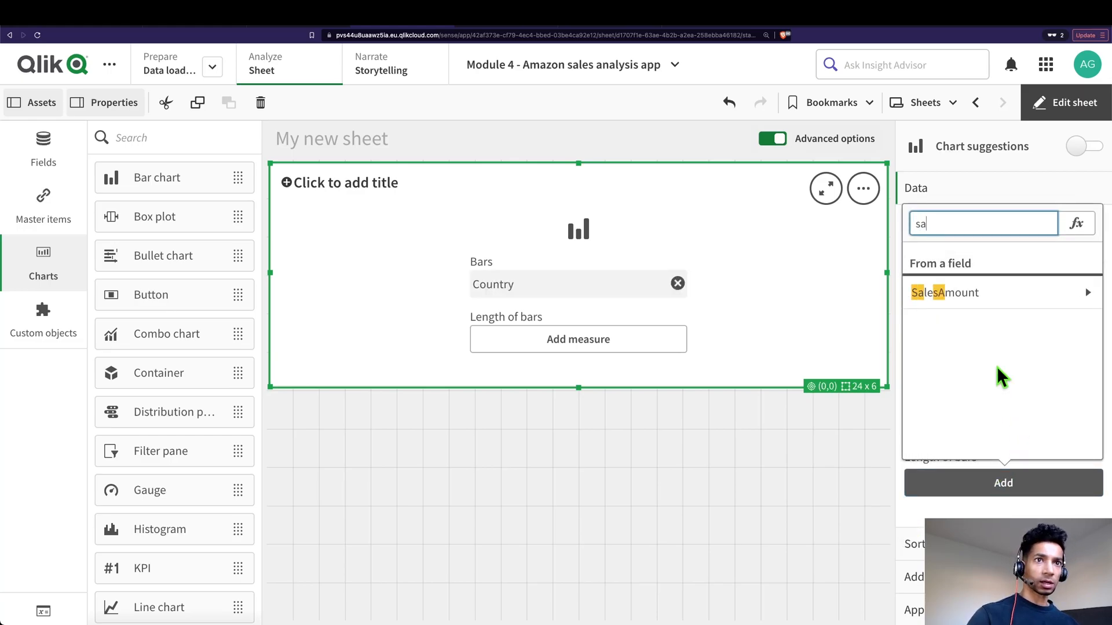
left_click(943, 292)
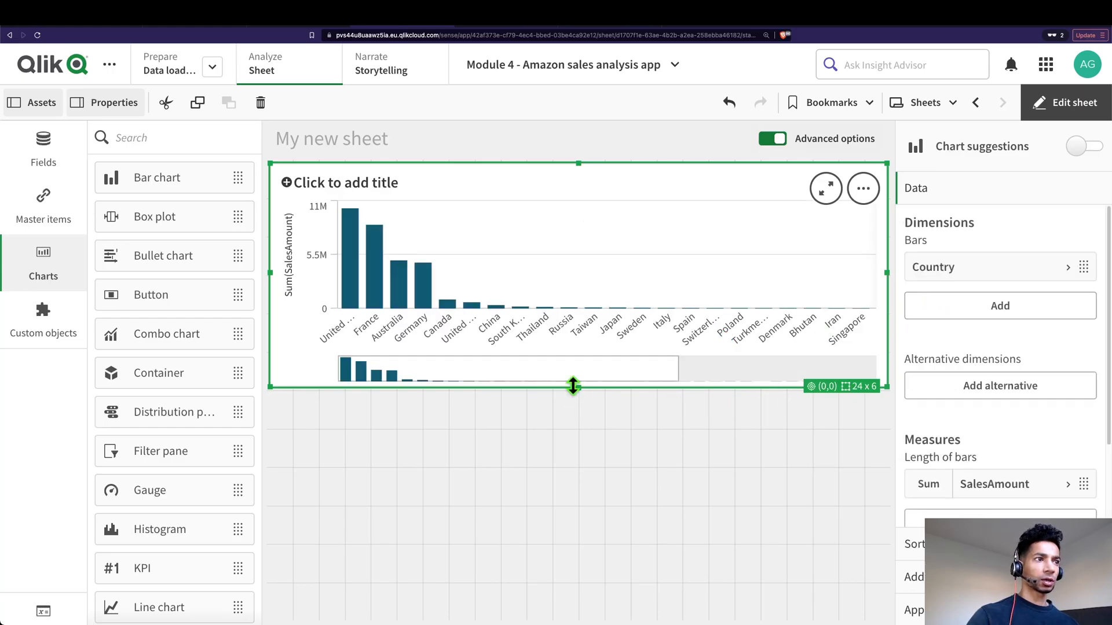
left_click_drag(572, 386, 578, 465)
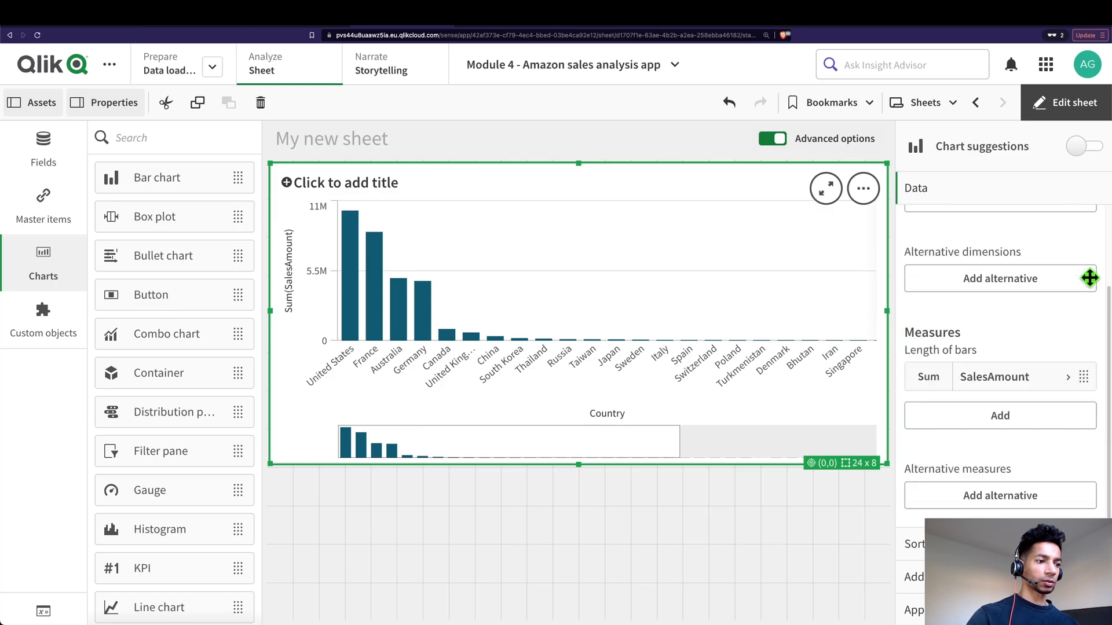
mouse_move(1091, 291)
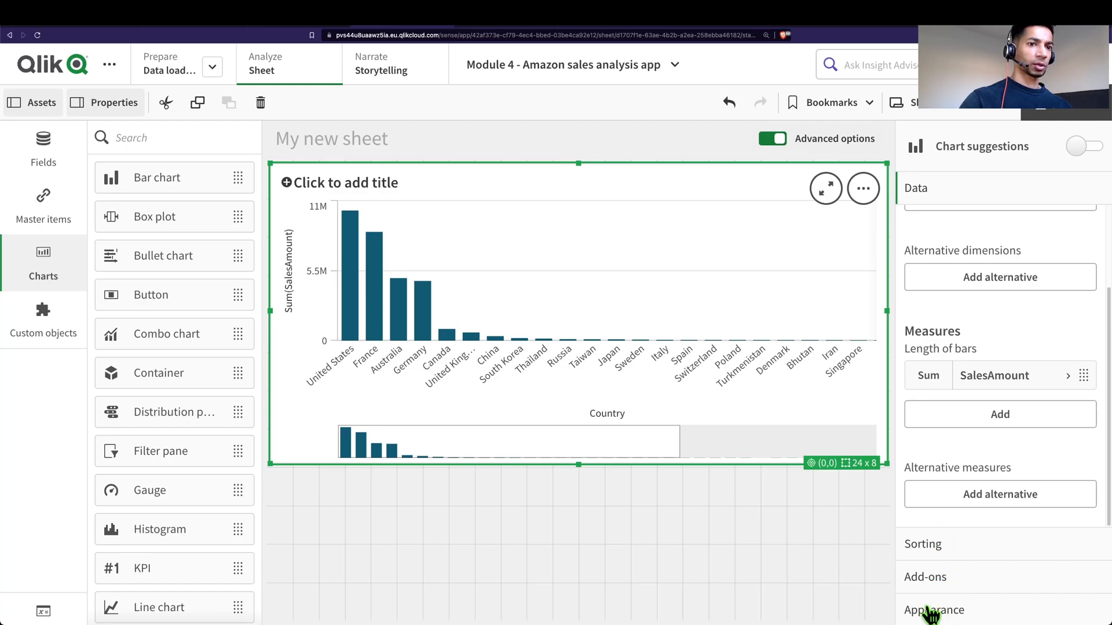
Step: Turn off Auto colors, set the bar colours to By expression, and bring up the expression editor
left_click(933, 622)
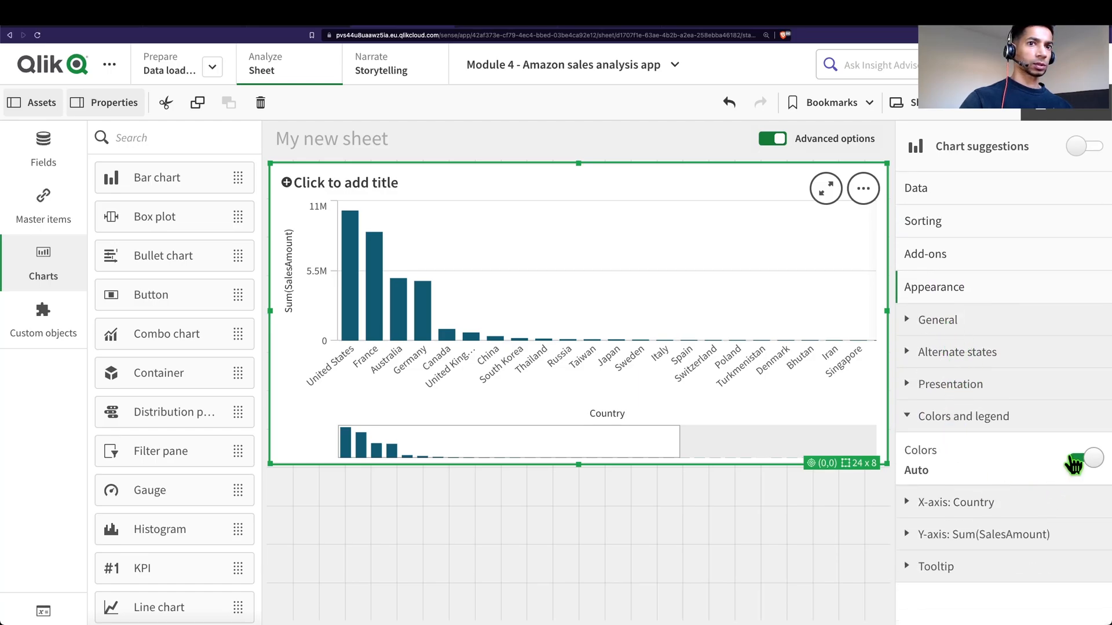
left_click(1089, 473)
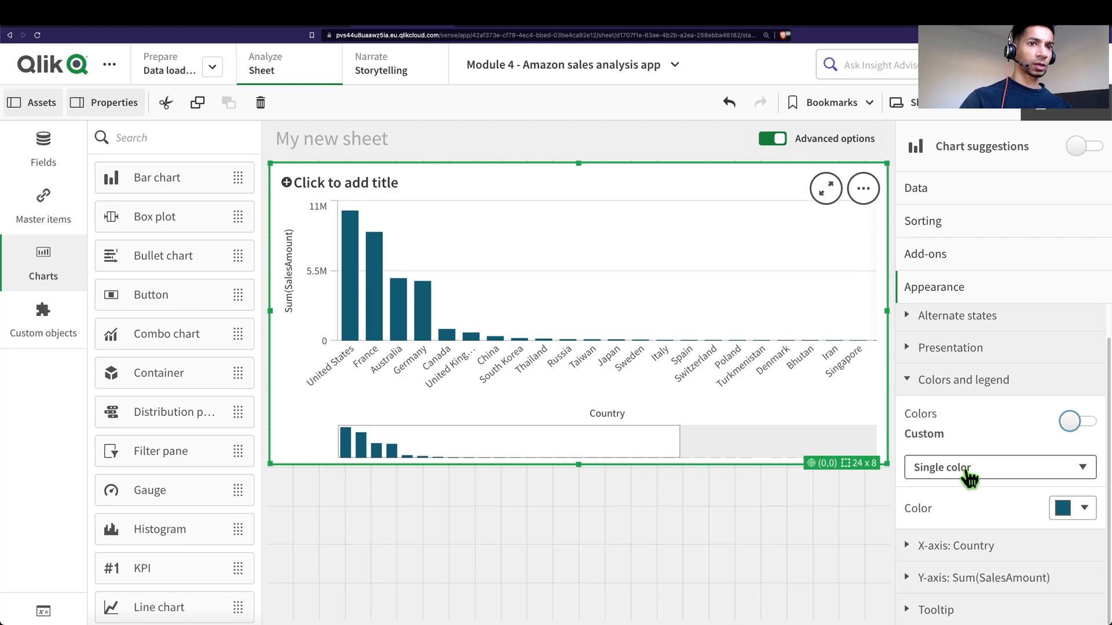
left_click(1000, 467)
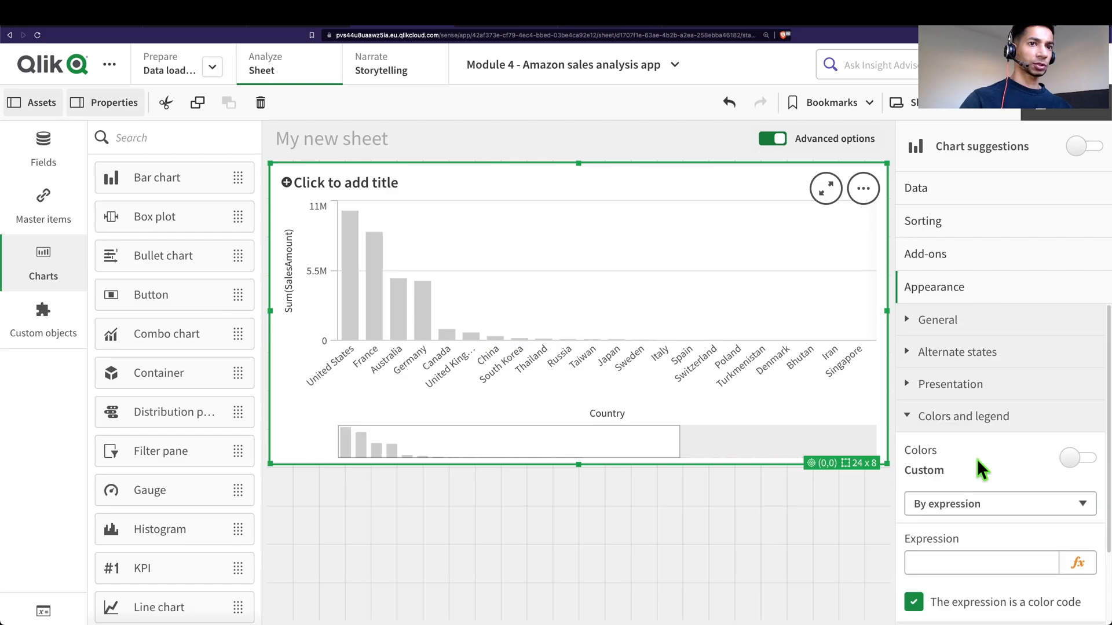
left_click(1076, 562)
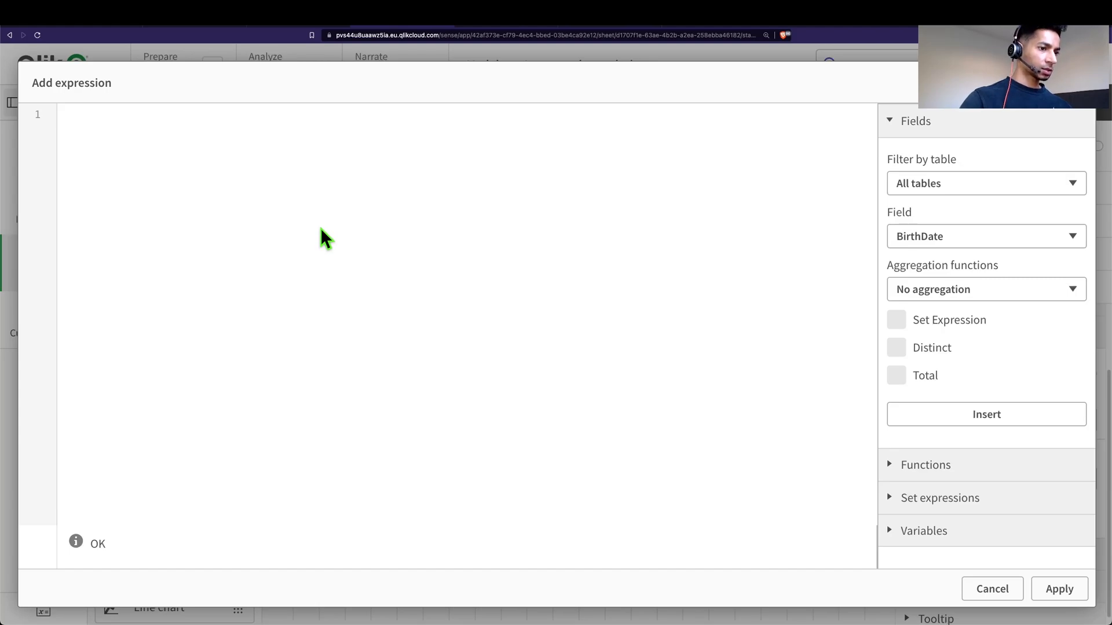
Step: Enter the colour expression if(sum(SalesAmount) > 800000, '$(color_2)', ...)
type("if ( sum")
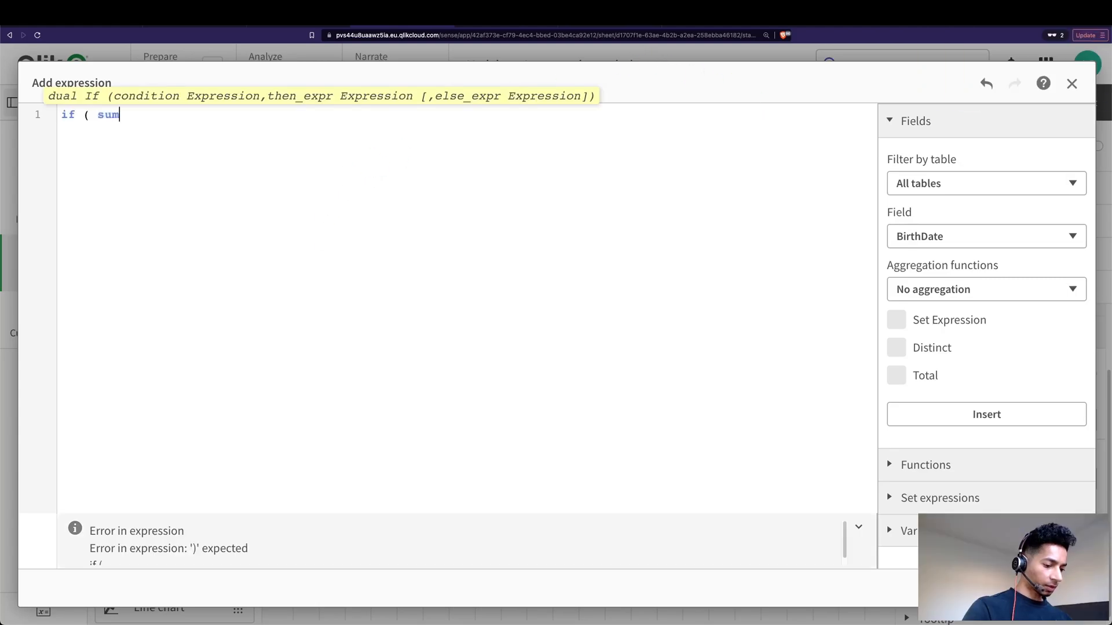
type("(sa")
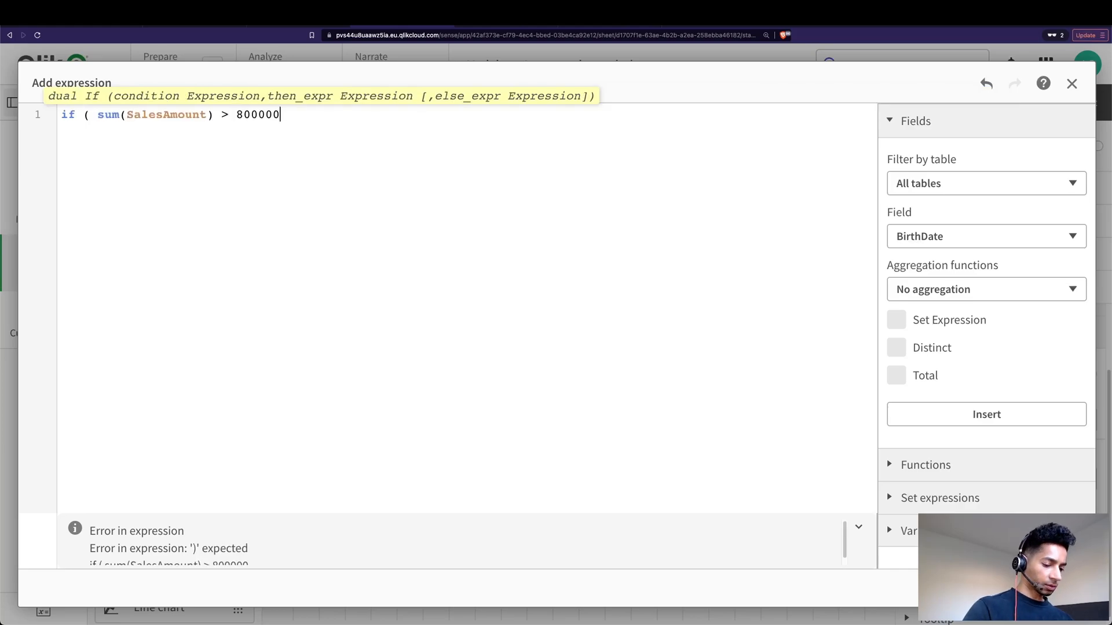
type(", '")
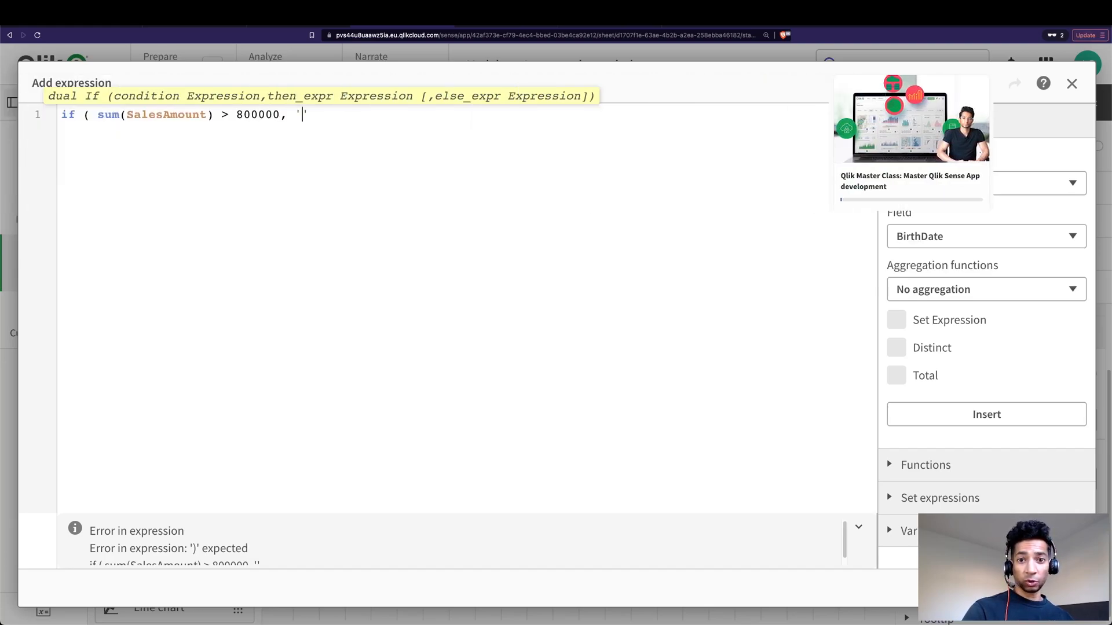
type("$")
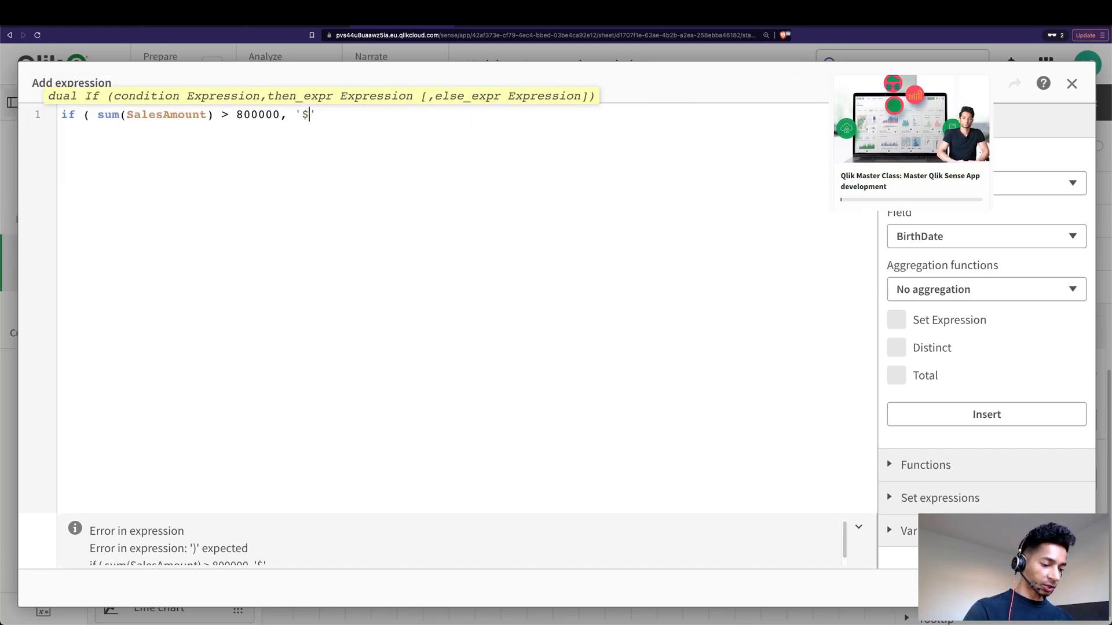
type("(color_2")
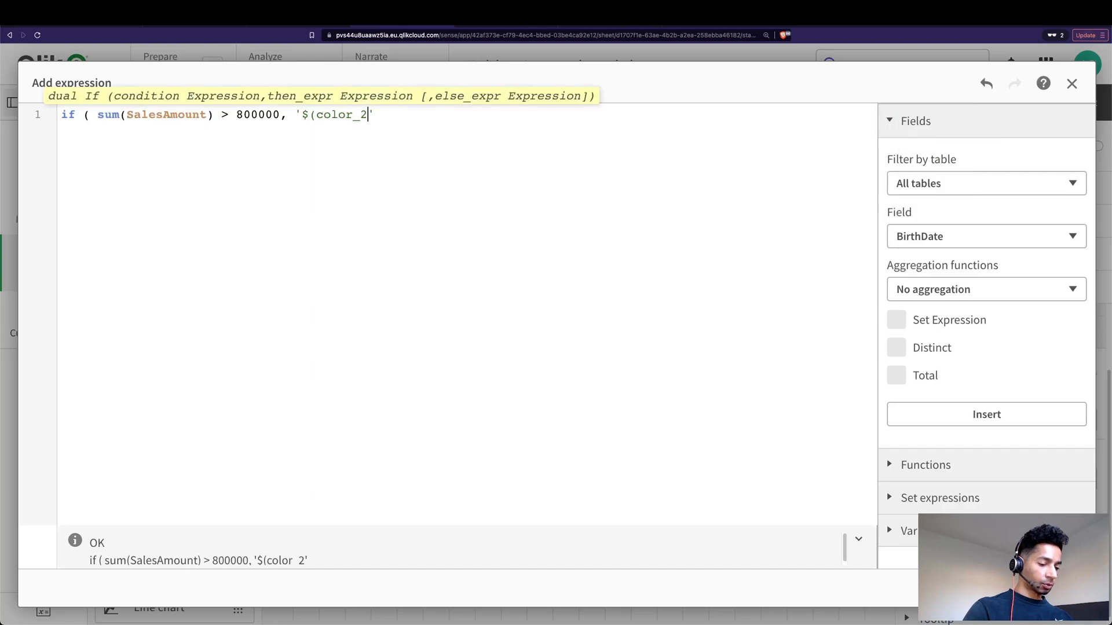
type(")',")
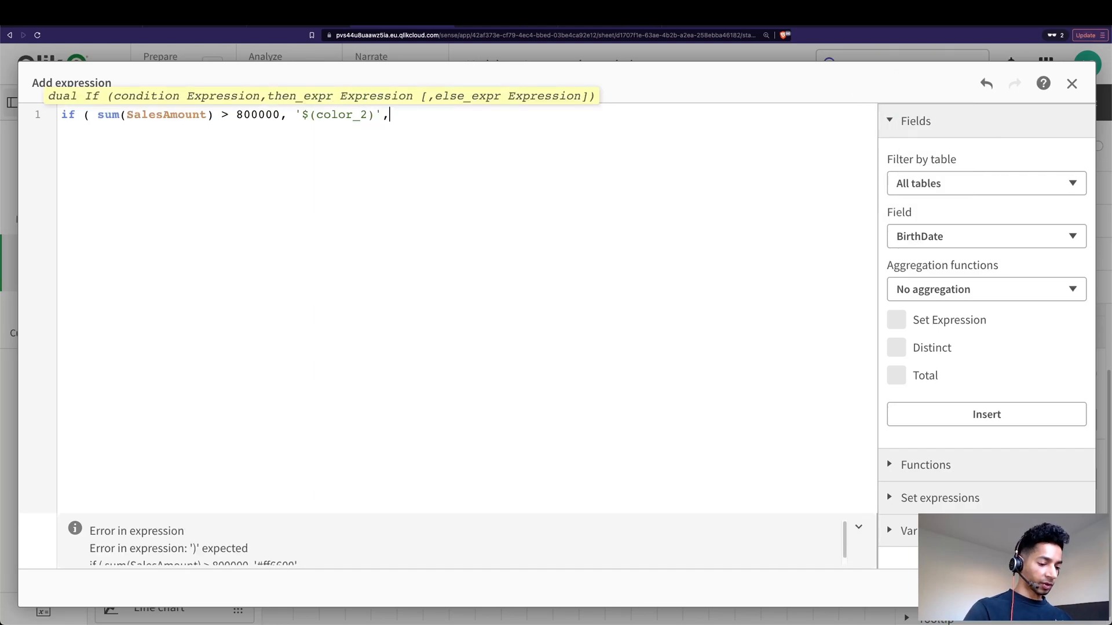
type("'")
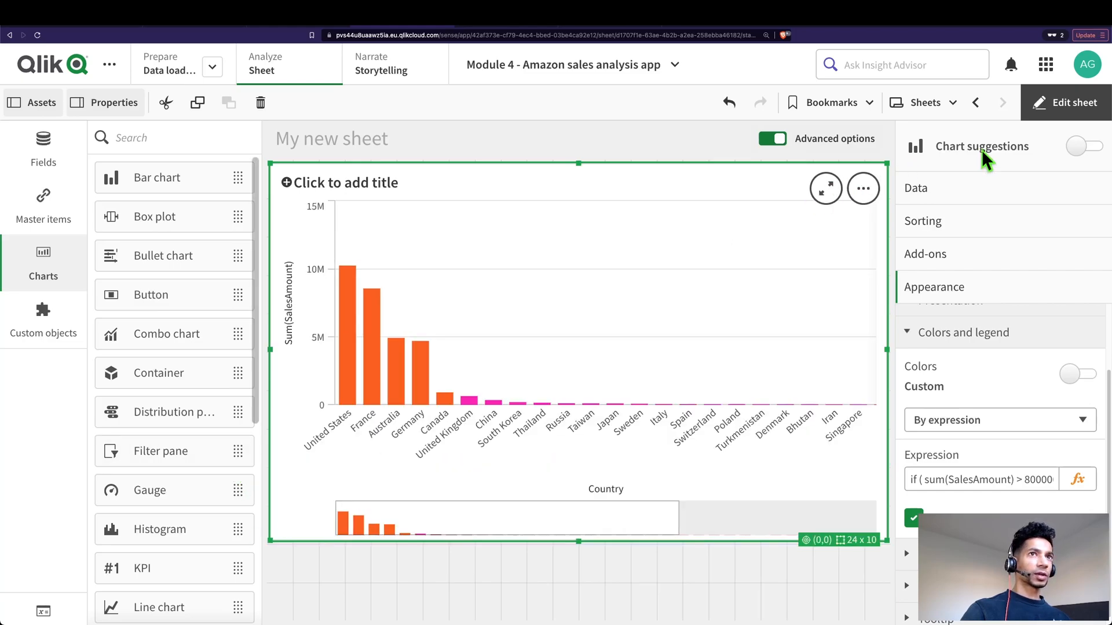
Step: Exit edit mode to view the orange and pink sales-by-country bar chart
left_click(1066, 102)
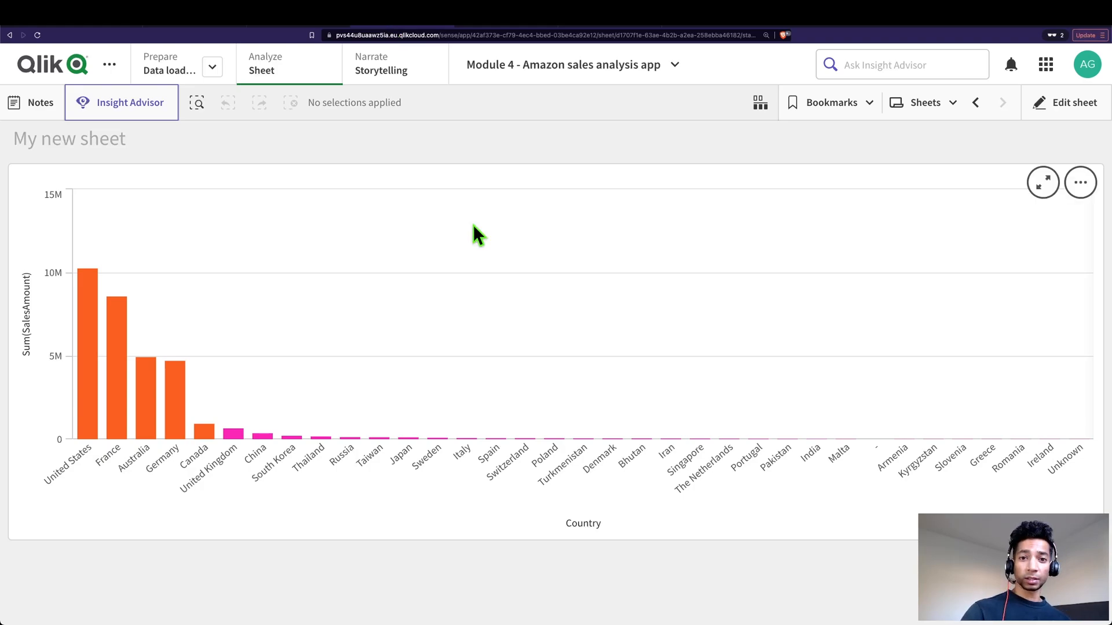
mouse_move(479, 237)
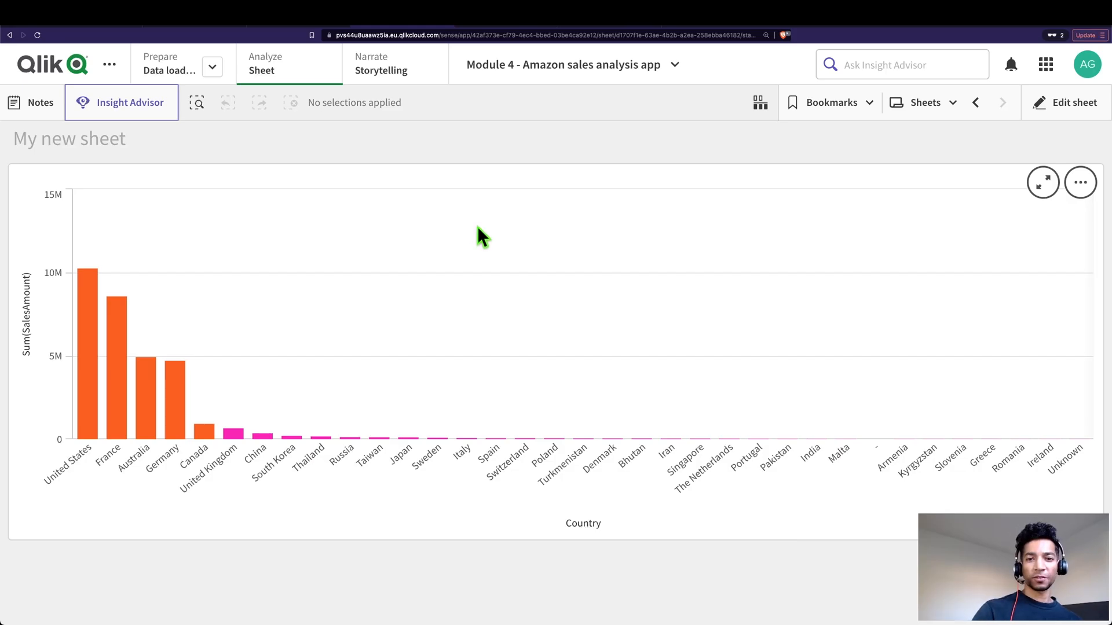